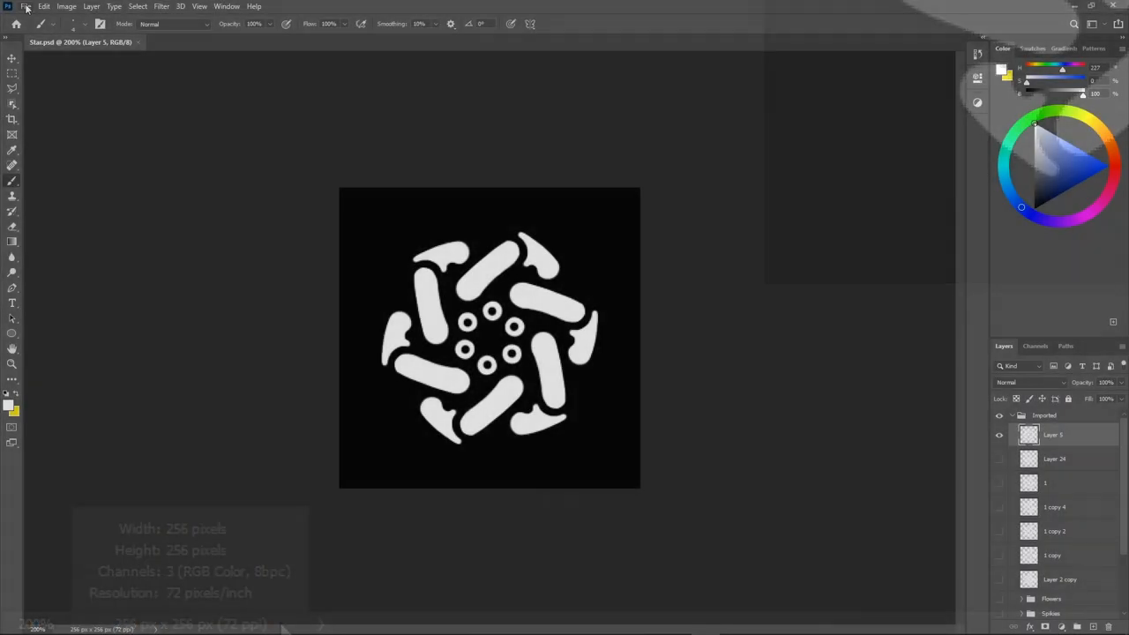
Step: Create a new 768 by 512 px document, entering the height as 256*2
click(25, 7)
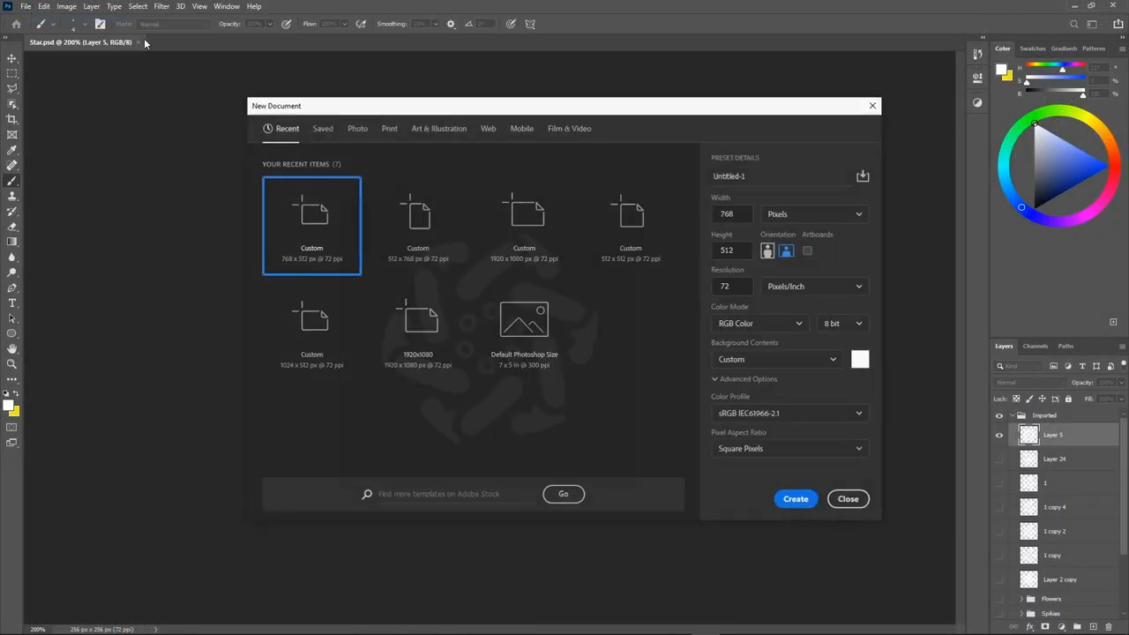
click(730, 214)
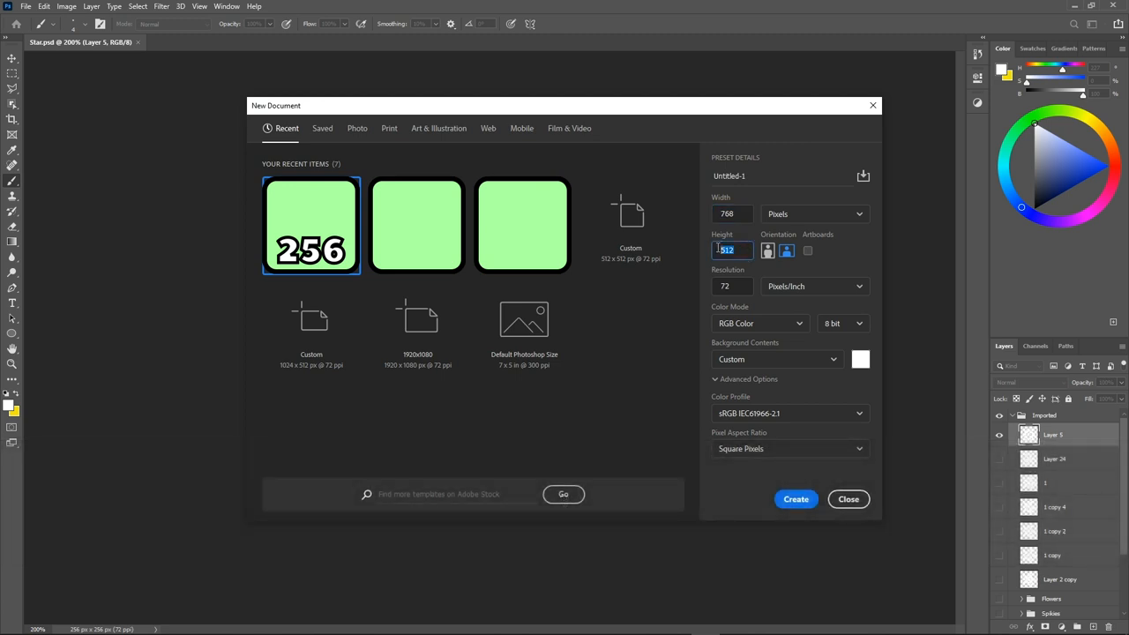
text(256)
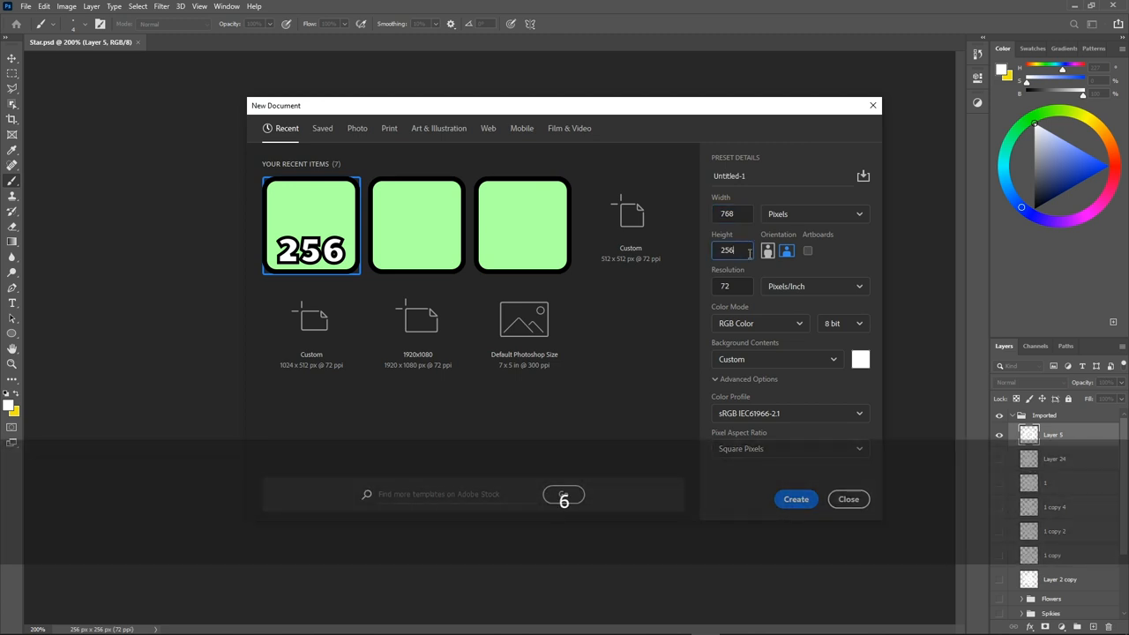
text(*2)
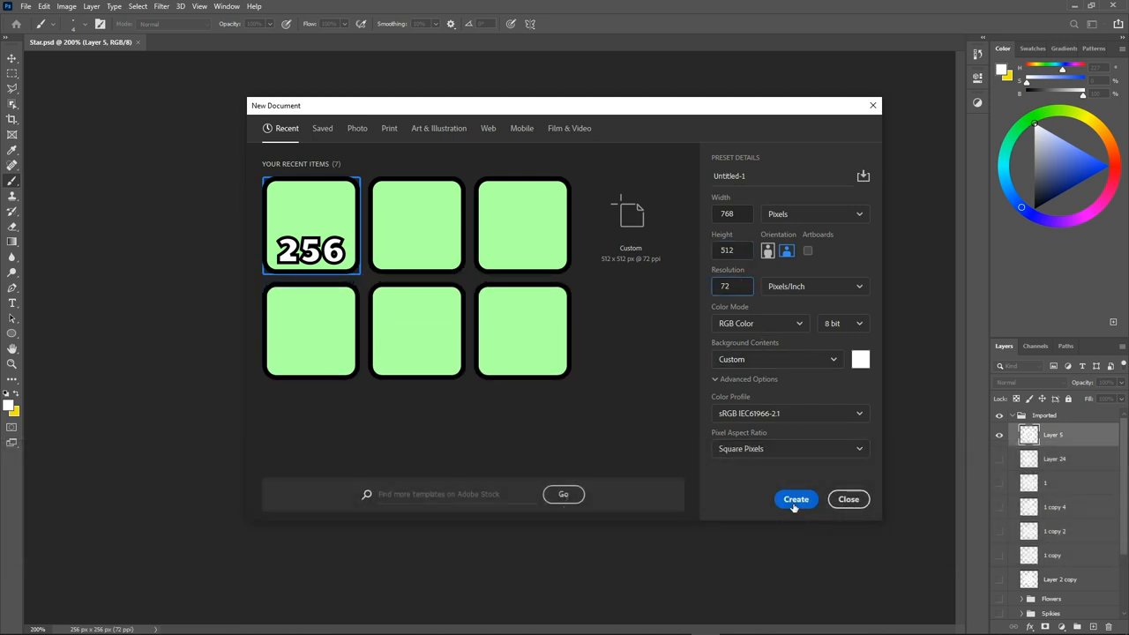
click(793, 499)
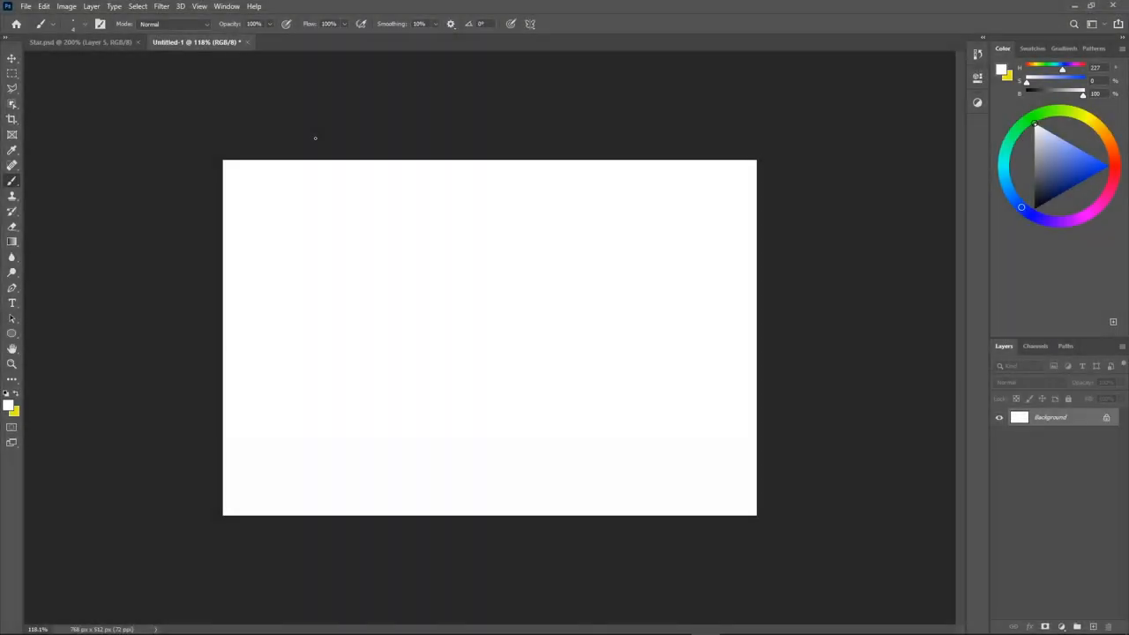
Step: In Guides, Grid & Slices preferences, set gridlines every 128 px with subdivisions and show the grid
click(43, 7)
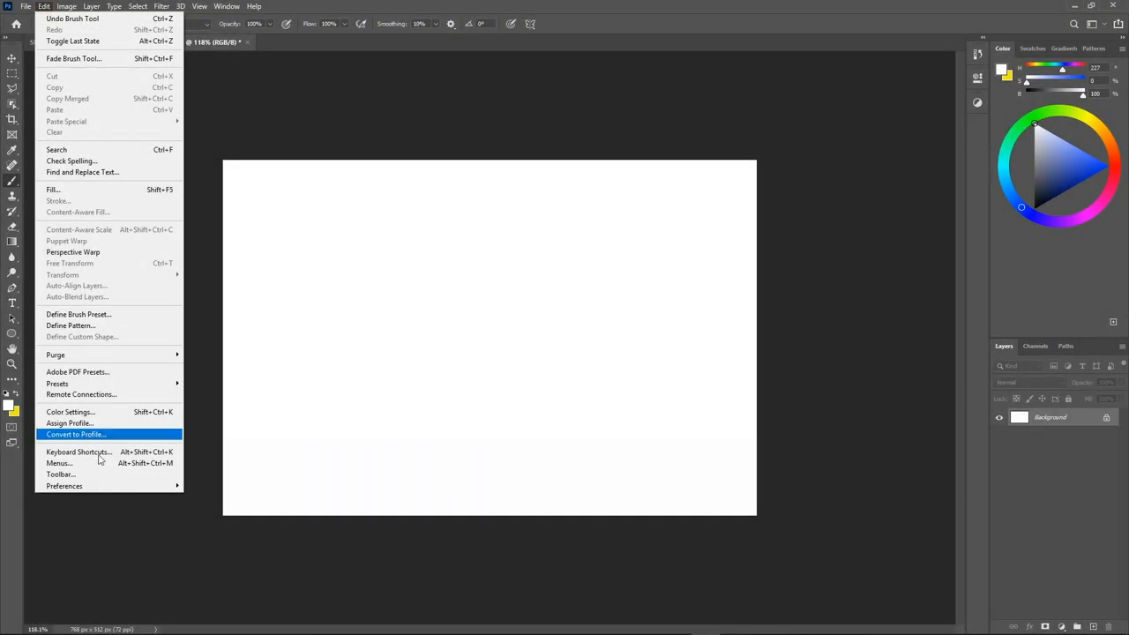
mouse_move(64, 487)
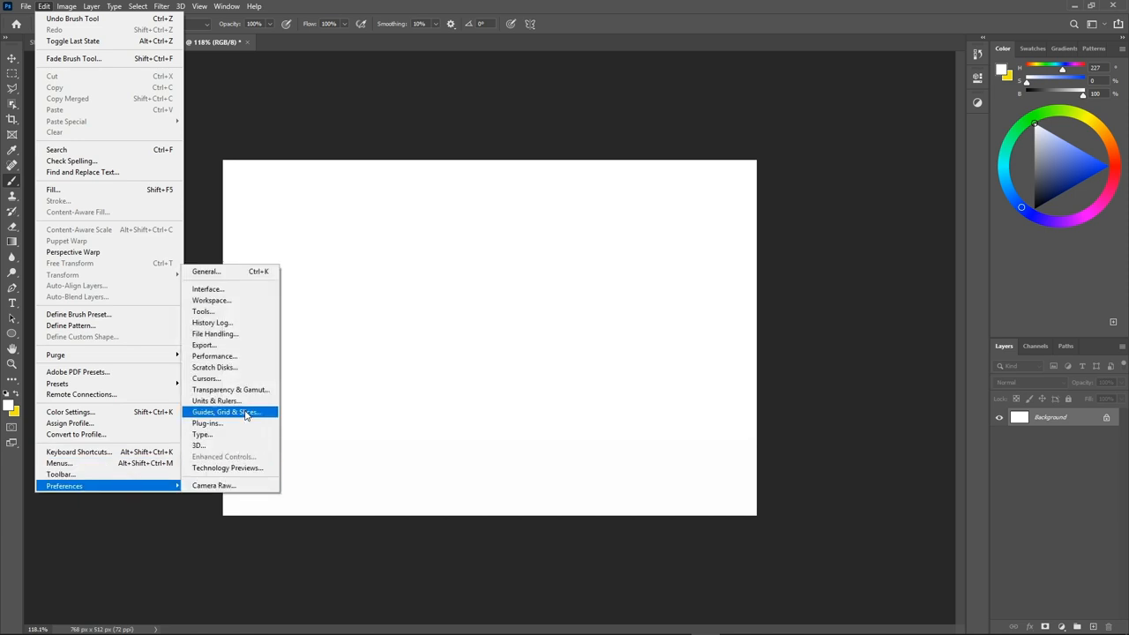
click(226, 412)
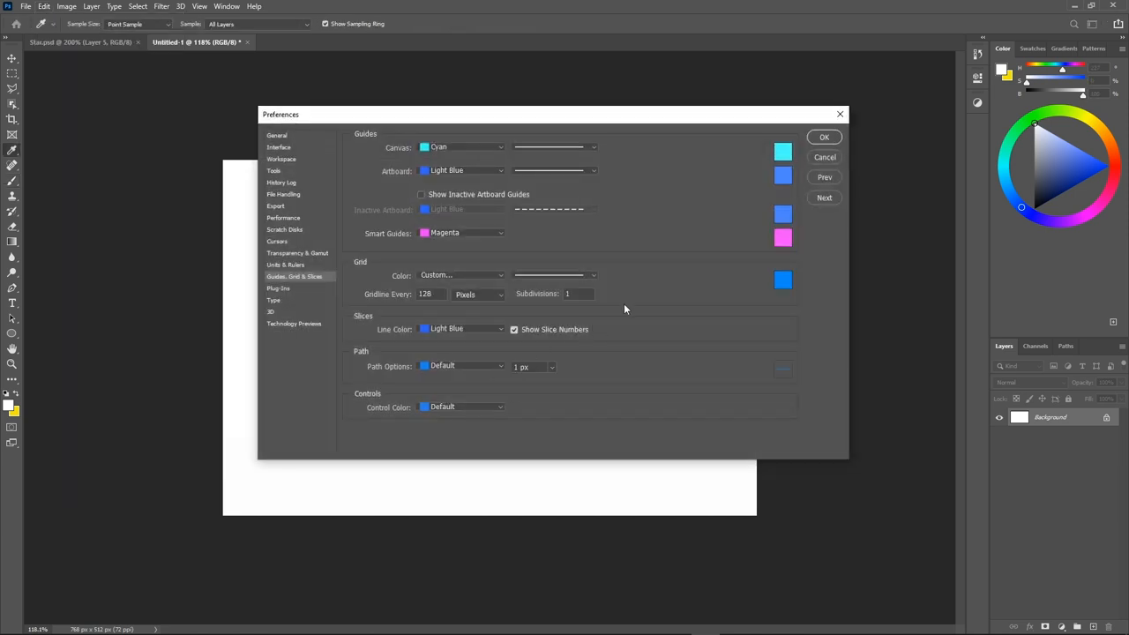
click(579, 293)
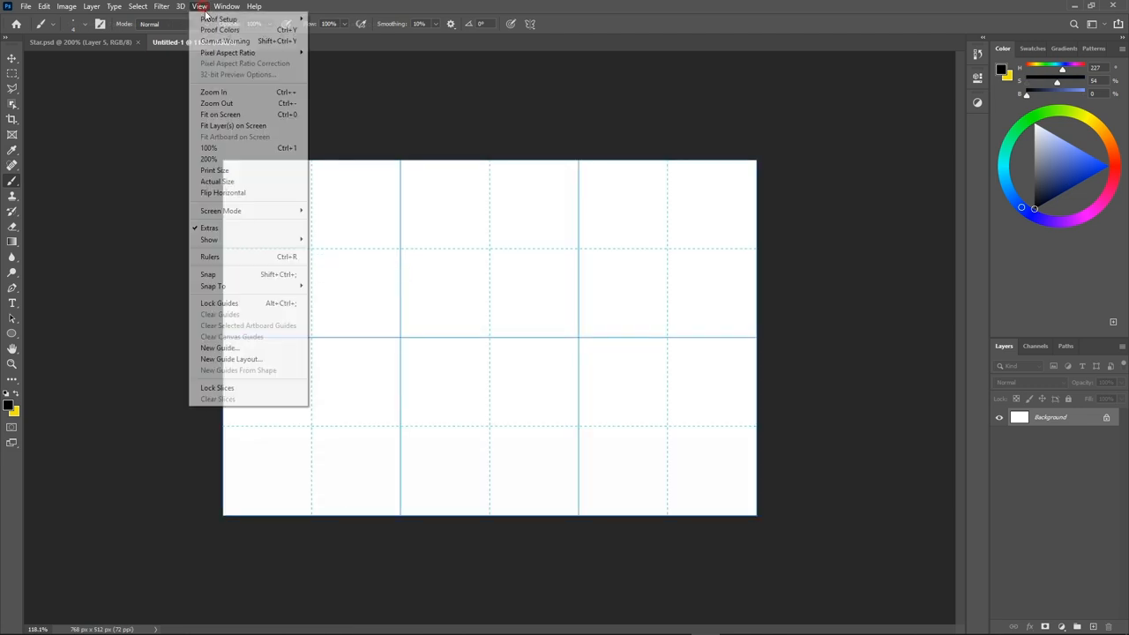
Step: Enable Snap To Grid and draw straight black test strokes along the grid lines
click(200, 7)
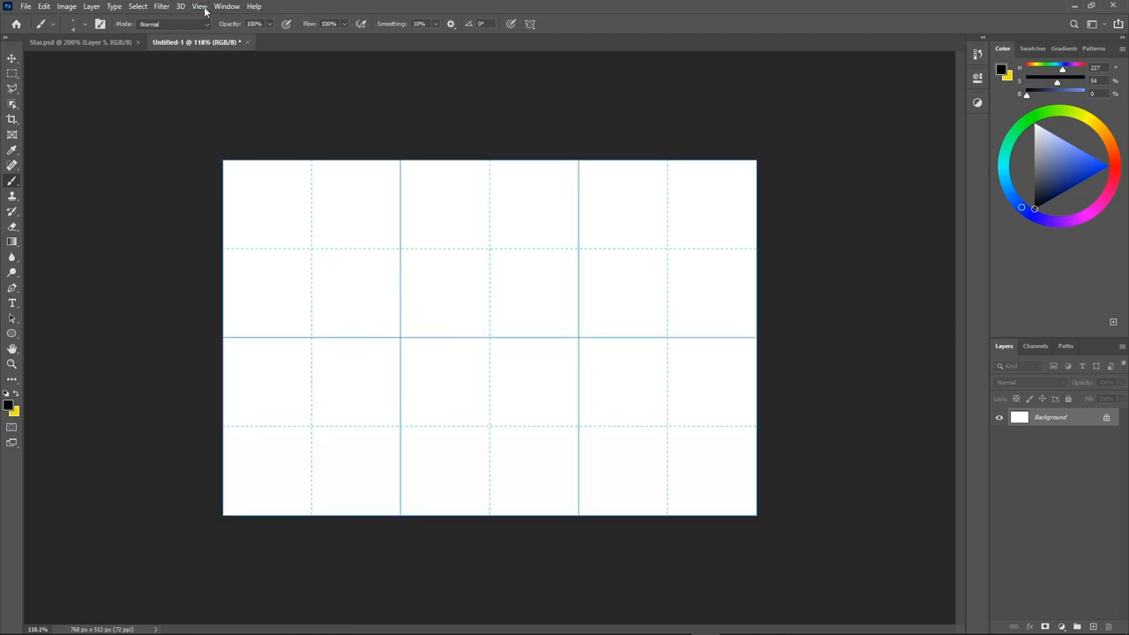
click(199, 7)
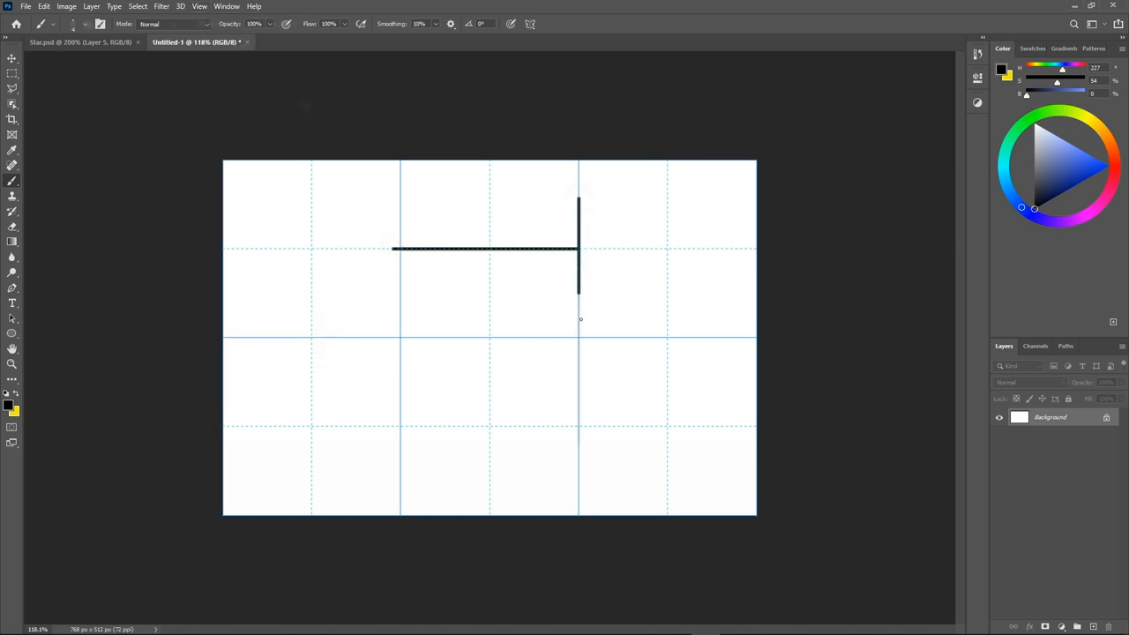
click(79, 42)
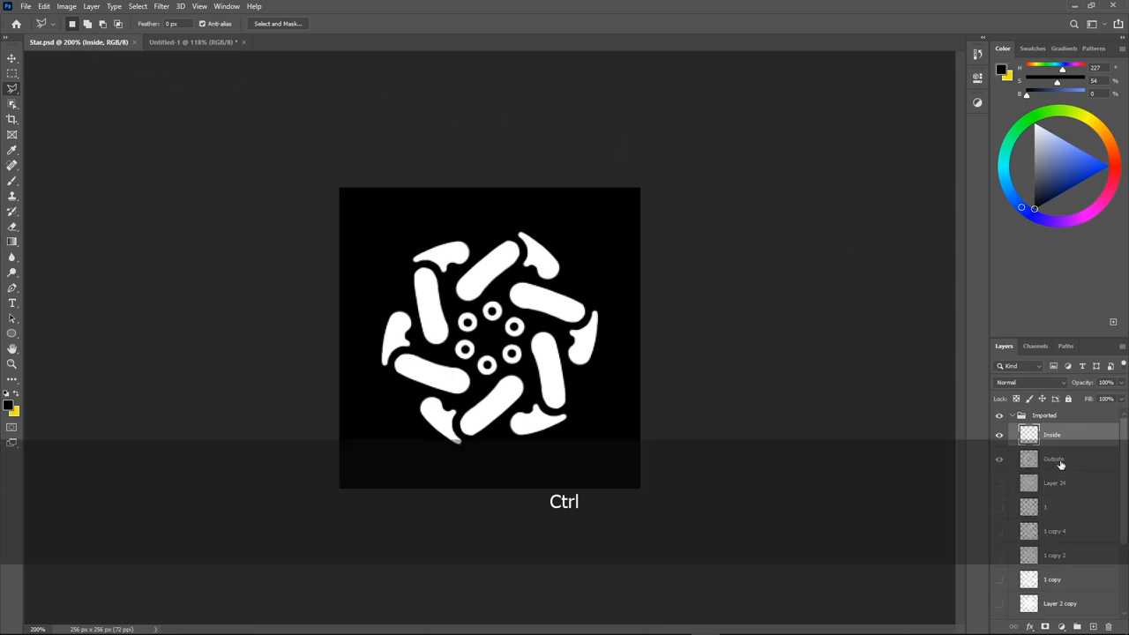
Step: Copy the emblem artwork from the Sharpal document and return to the Untitled sheet
key(ctrl+j)
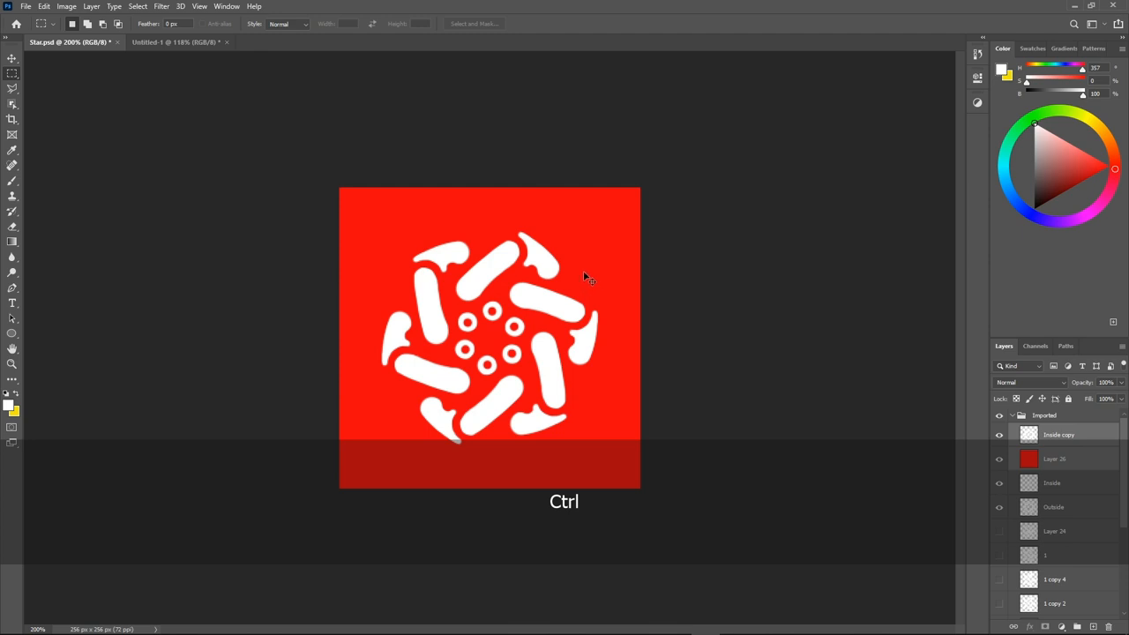
click(173, 42)
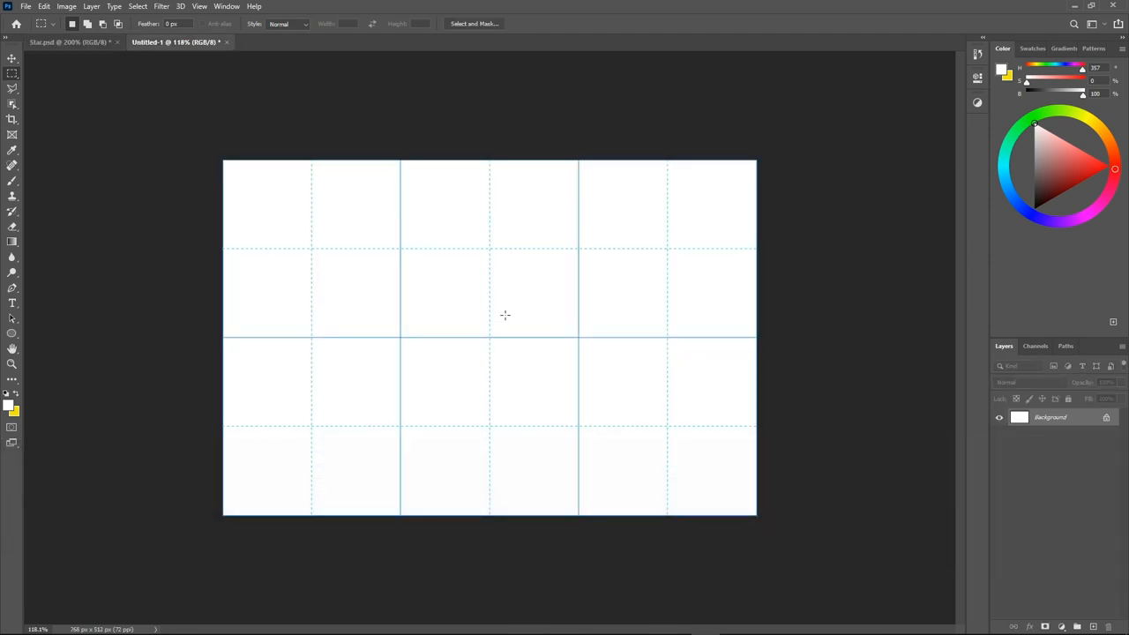
Step: Paste the red emblem and snap it into the top-left grid cell
key(ctrl+v)
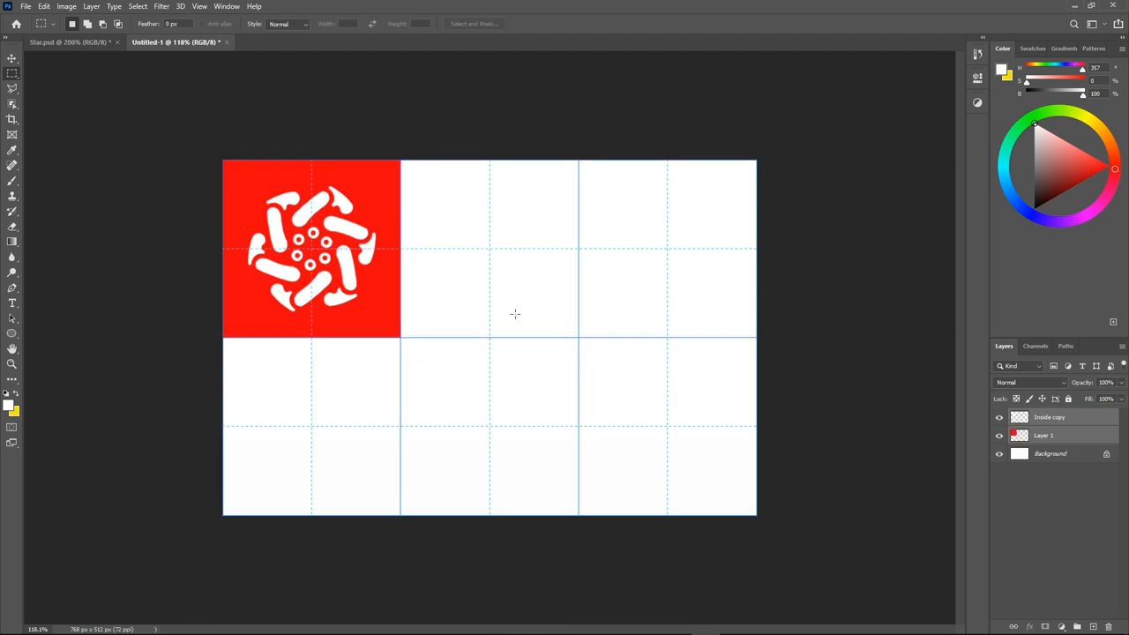
click(199, 7)
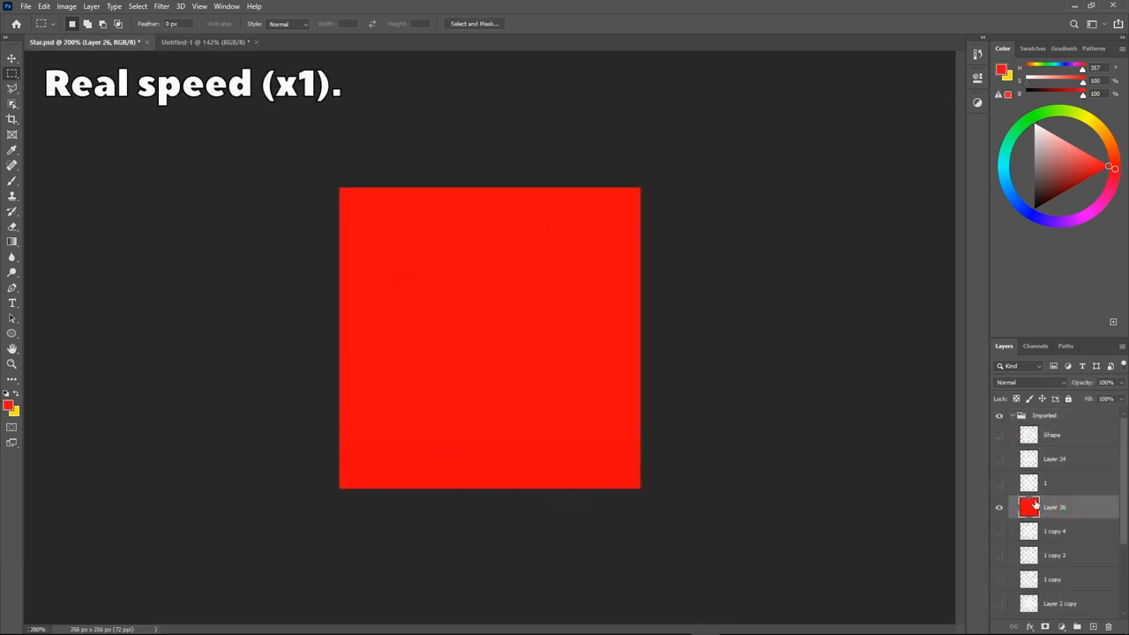
Step: Place the remaining white emblems in the top-row cells over a transparent background
click(176, 43)
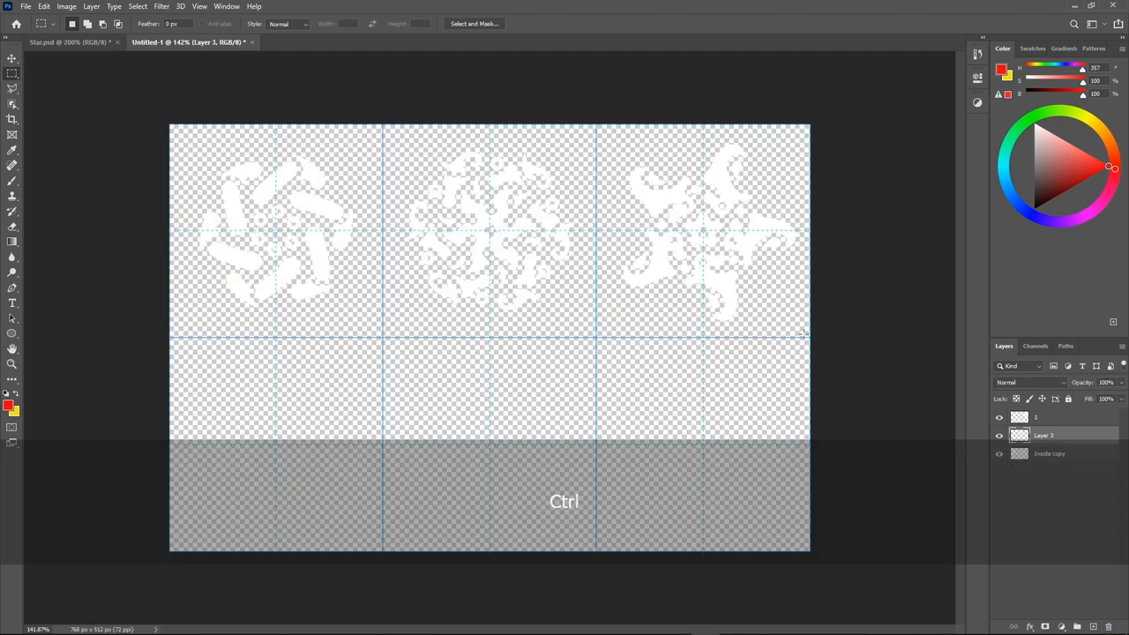
Step: On a new layer, marquee the top-left cell and fill it black with Alt+Delete
click(199, 7)
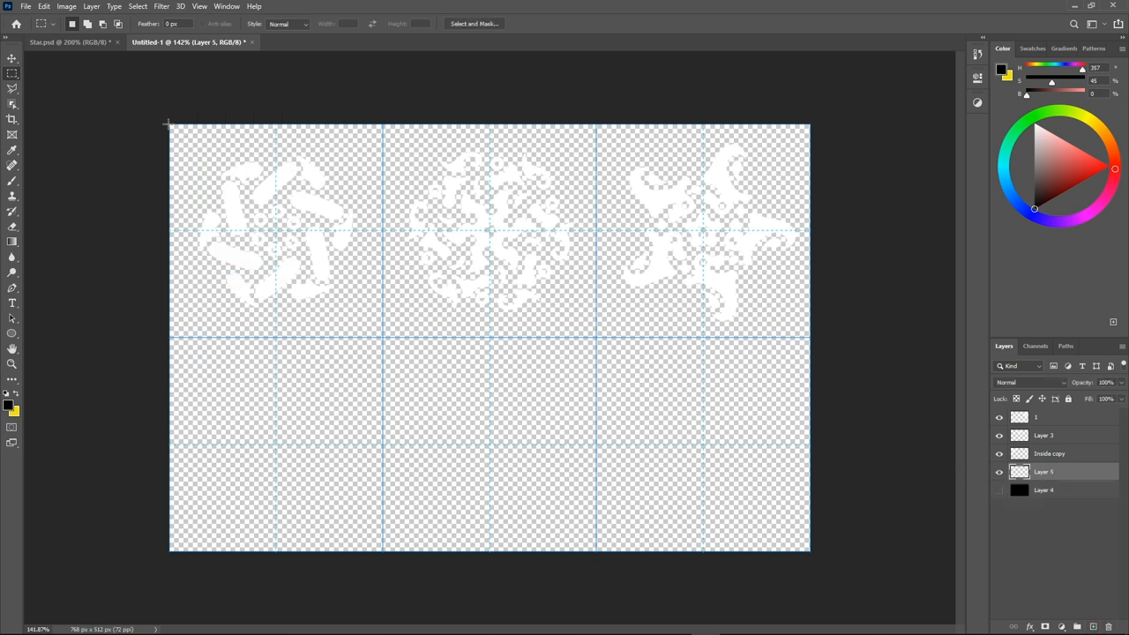
drag(169, 123, 381, 342)
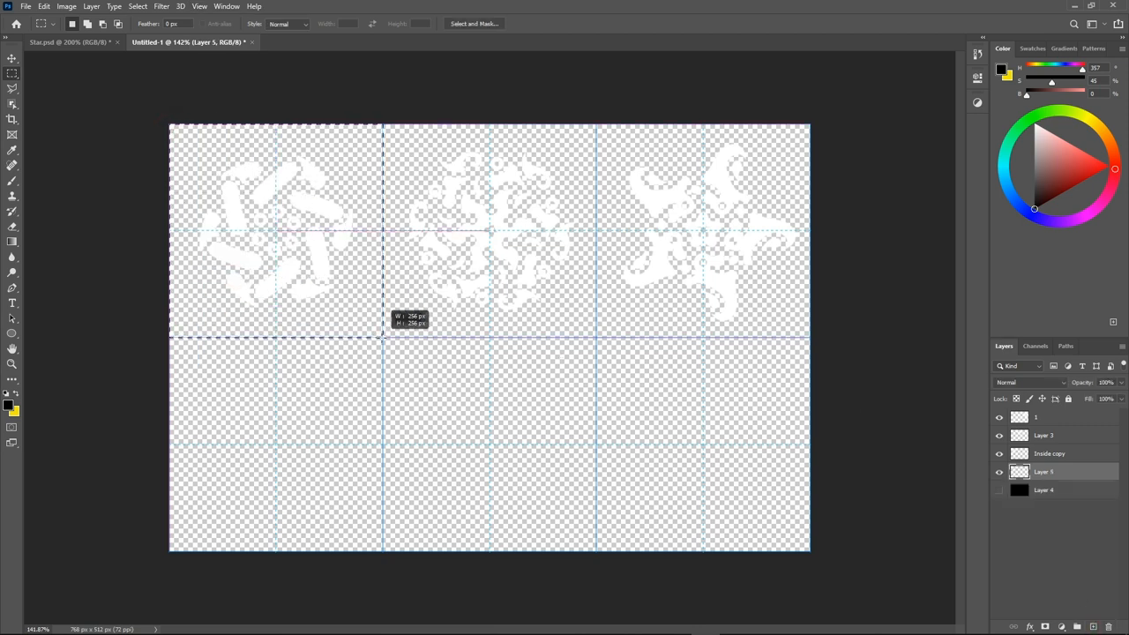
key(Alt+Del)
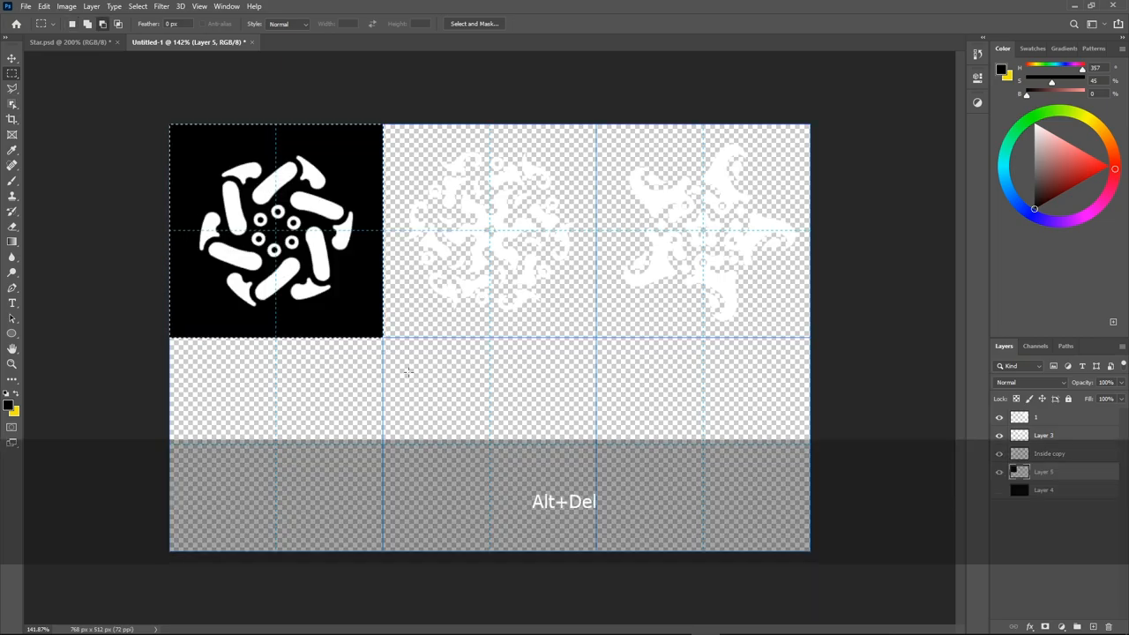